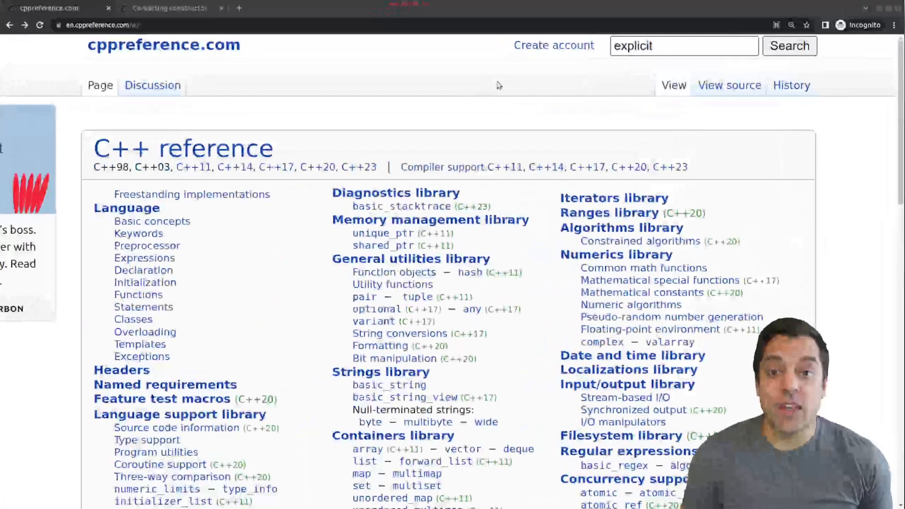
Run the cppreference search for 'explicit', landing on DuckDuckGo results.
click(684, 46)
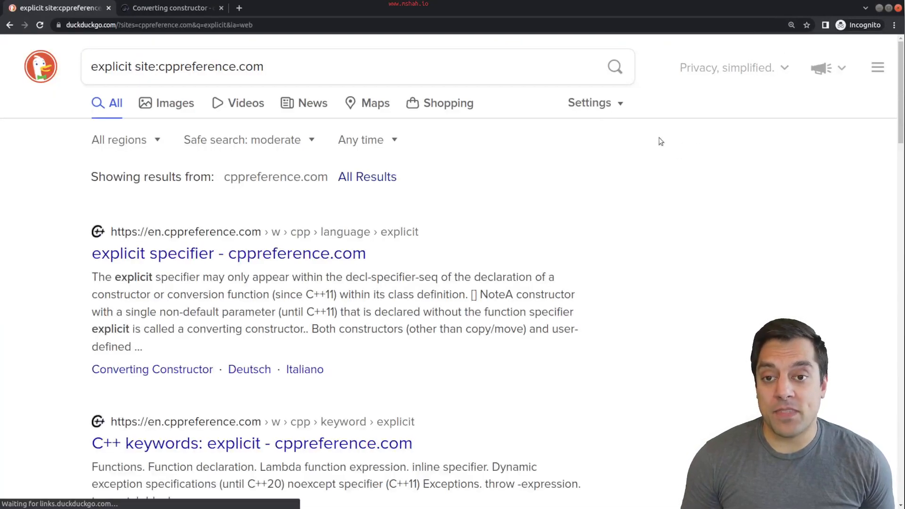
mouse_move(639, 154)
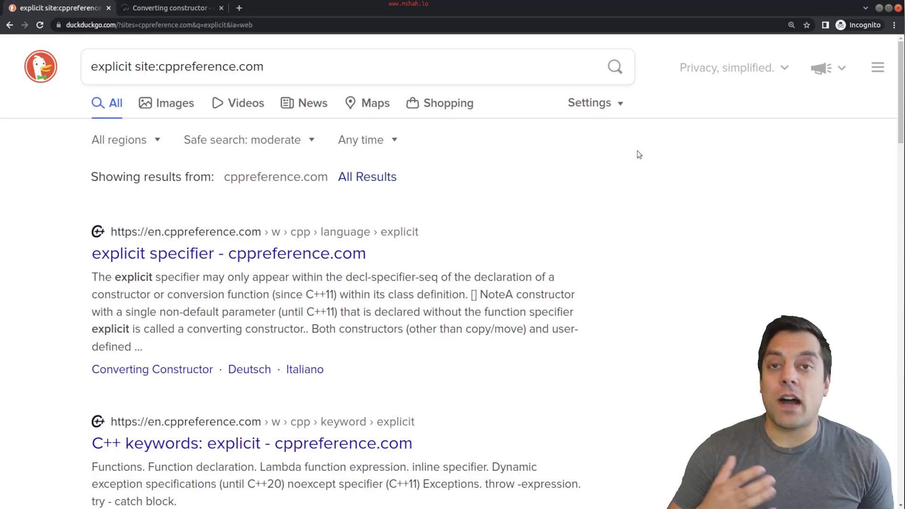
mouse_move(619, 161)
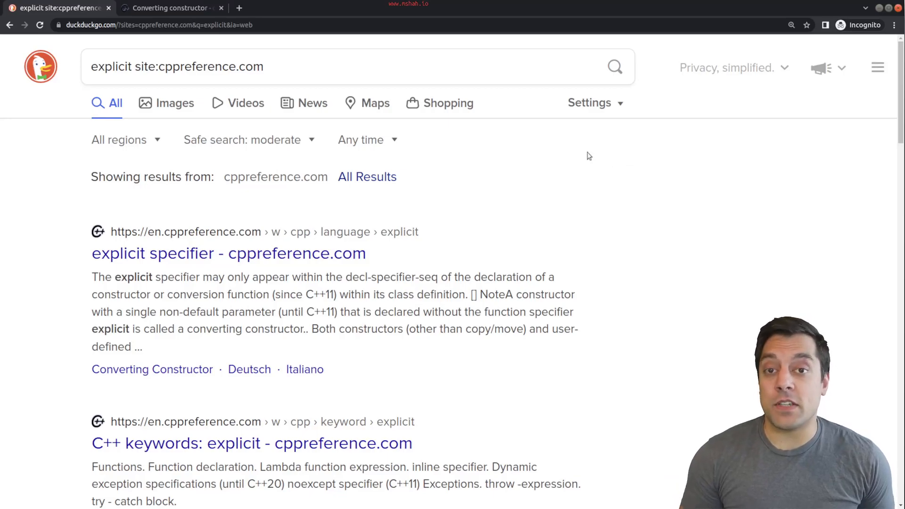
Open the 'explicit specifier - cppreference.com' result page.
click(228, 253)
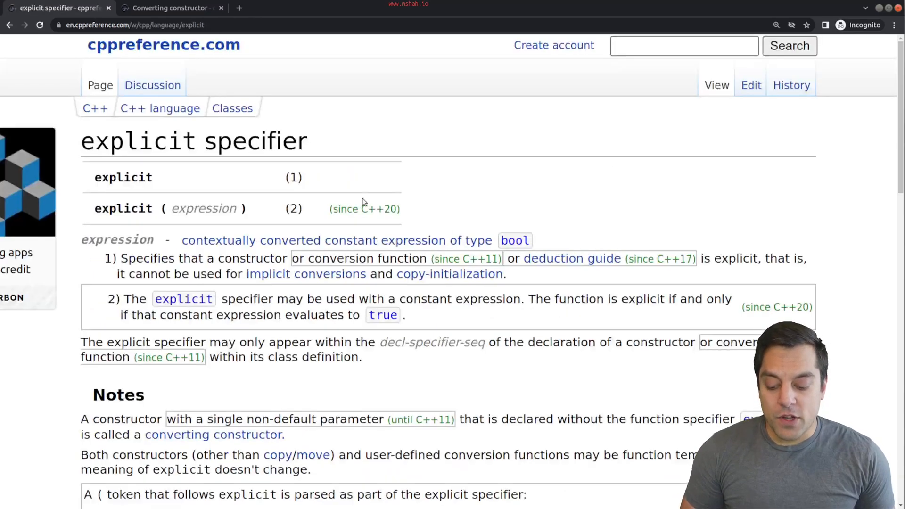
mouse_move(606, 245)
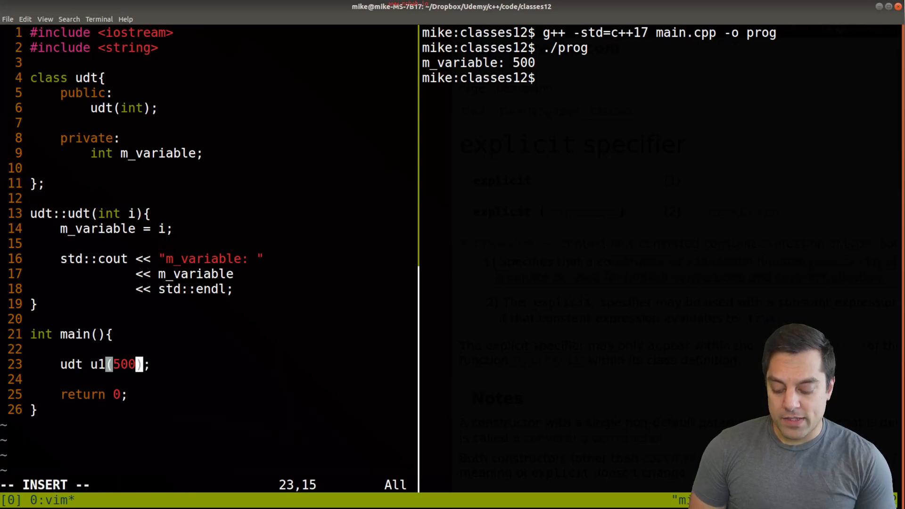
Change u1's constructor argument from 500 to the float 500.1230f and save.
text(.0f)
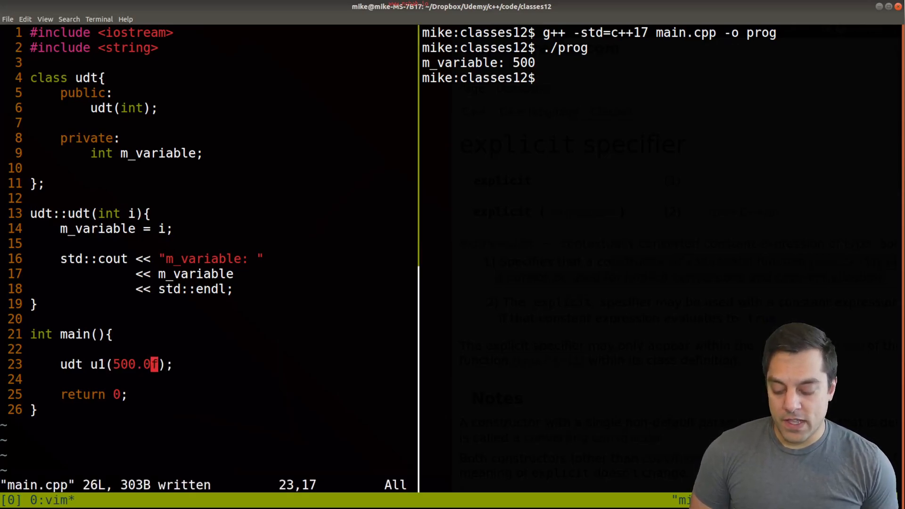
key(i)
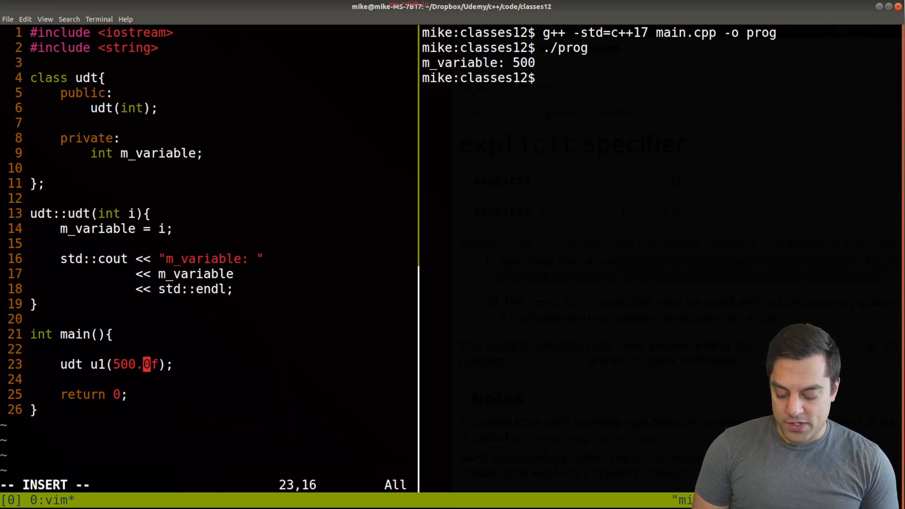
text(123)
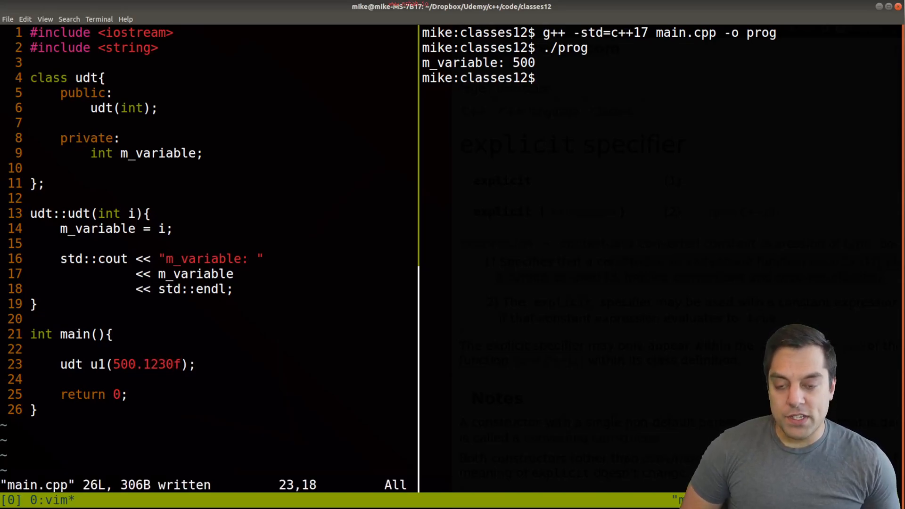
Recompile with g++ in the shell pane and rerun ./prog, still printing m_variable: 500.
double_click(147, 364)
text(g++ -std=c++17 main.cpp -o prog)
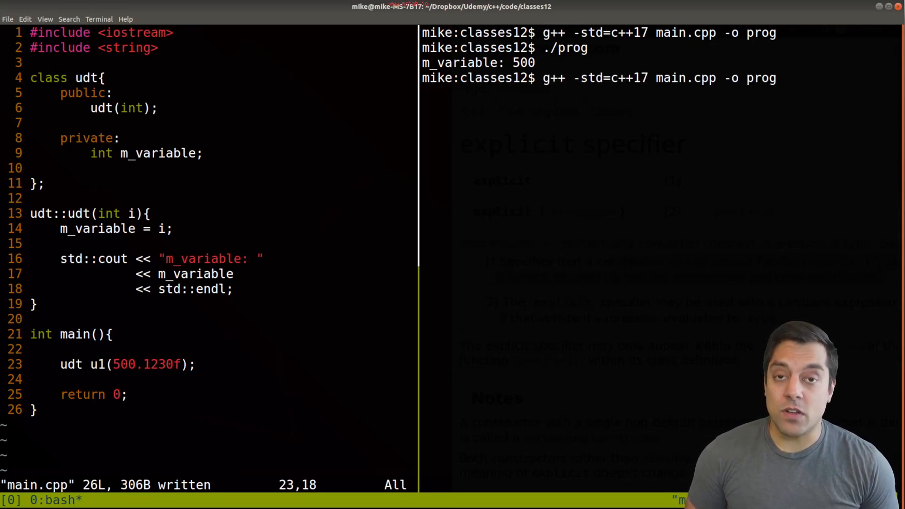
text(./prog)
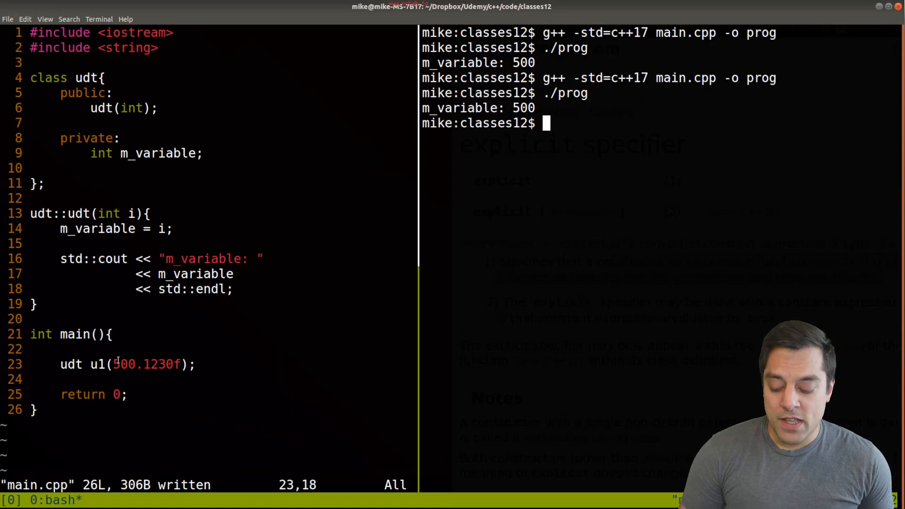
double_click(144, 363)
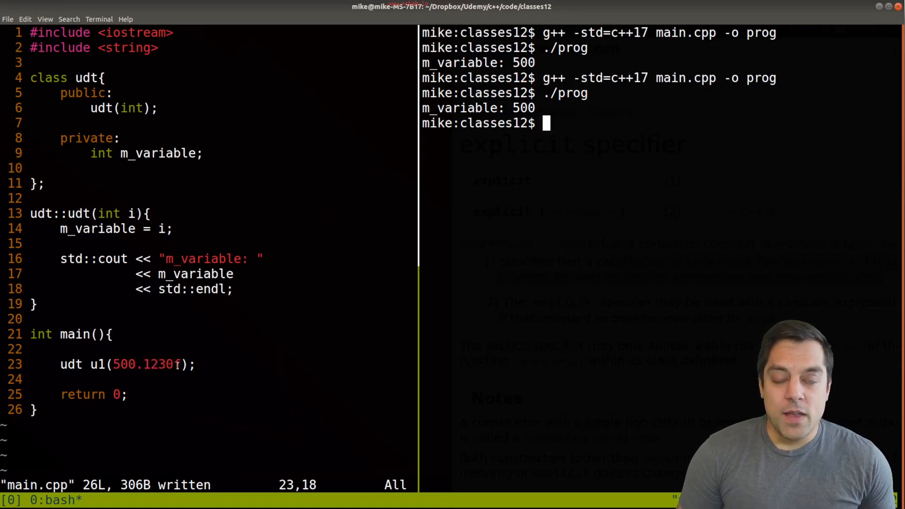
double_click(147, 363)
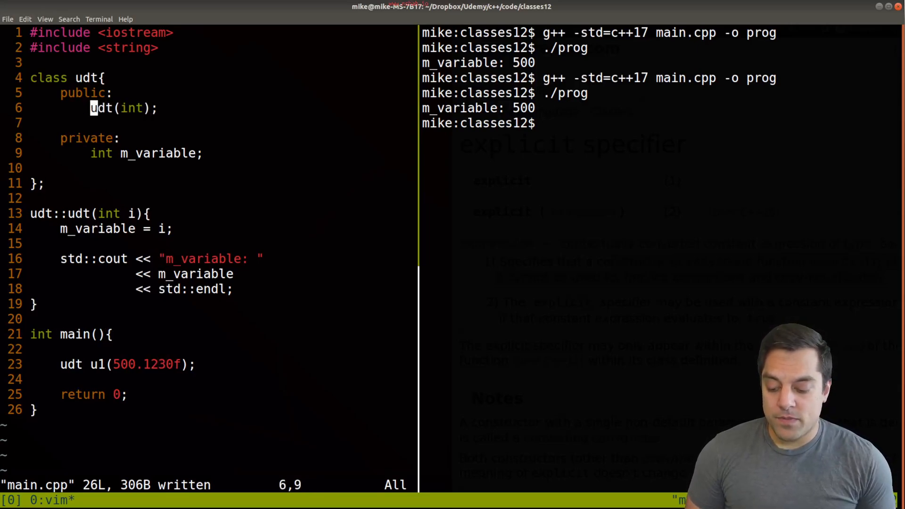
Mark udt(int) explicit, change line 23 to udt u1 = 500;, save and recompile.
text(explicit)
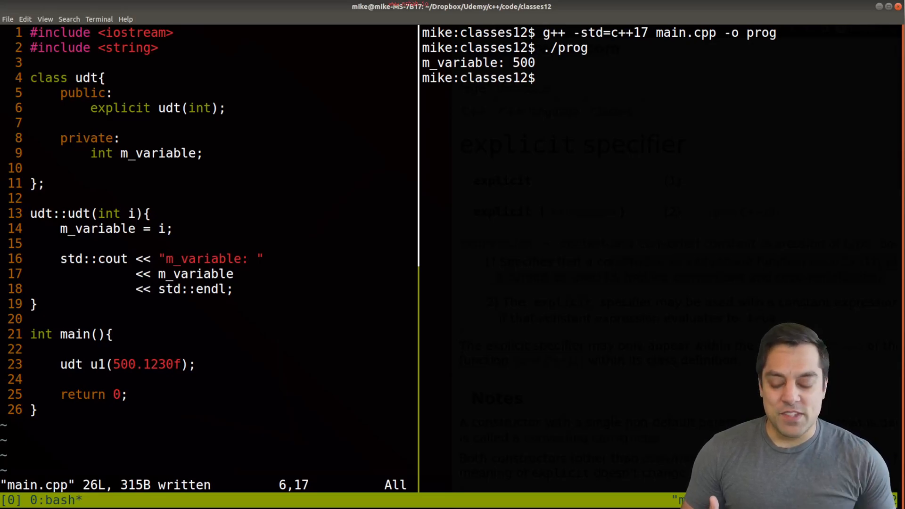
double_click(119, 108)
text( = )
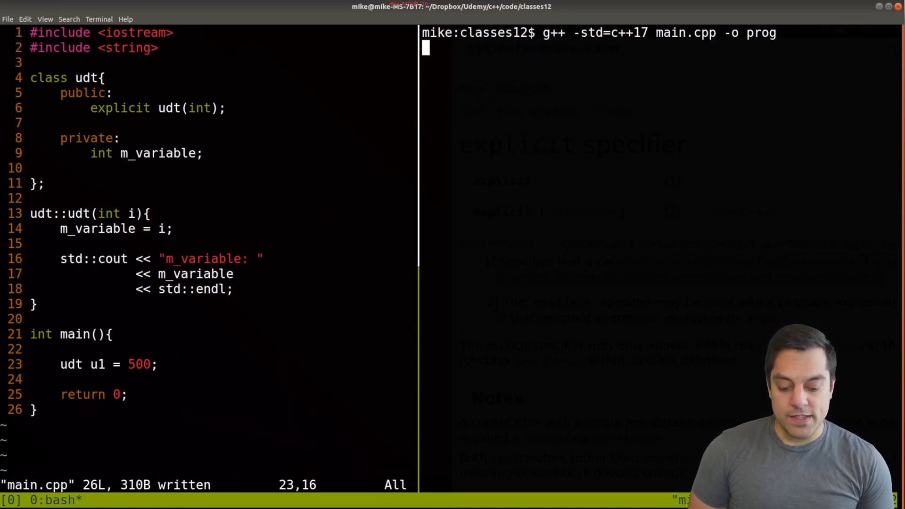
Drop explicit, brace-initialize udt u1{500}, save and compile without errors.
key(Return)
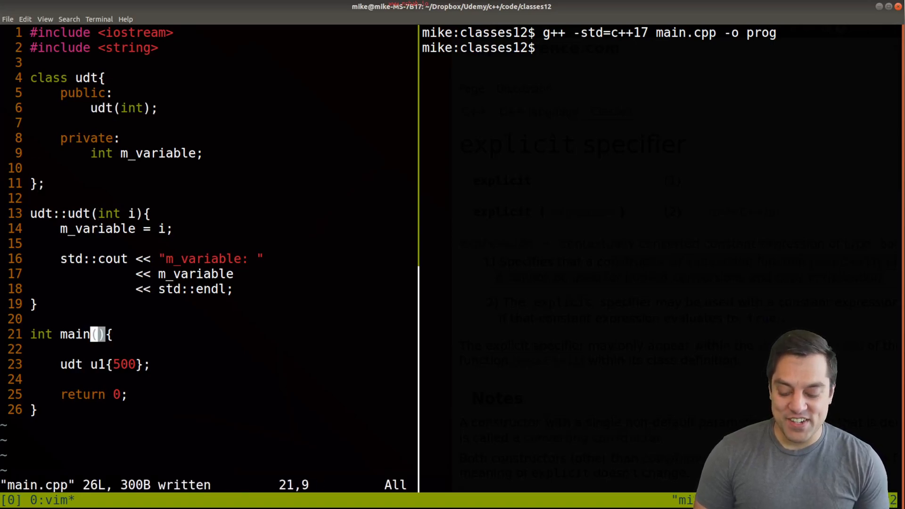
Set u1 = 500, re-add explicit to get the conversion error, then restore u1{500}.
text(=)
click(663, 48)
text(./prog)
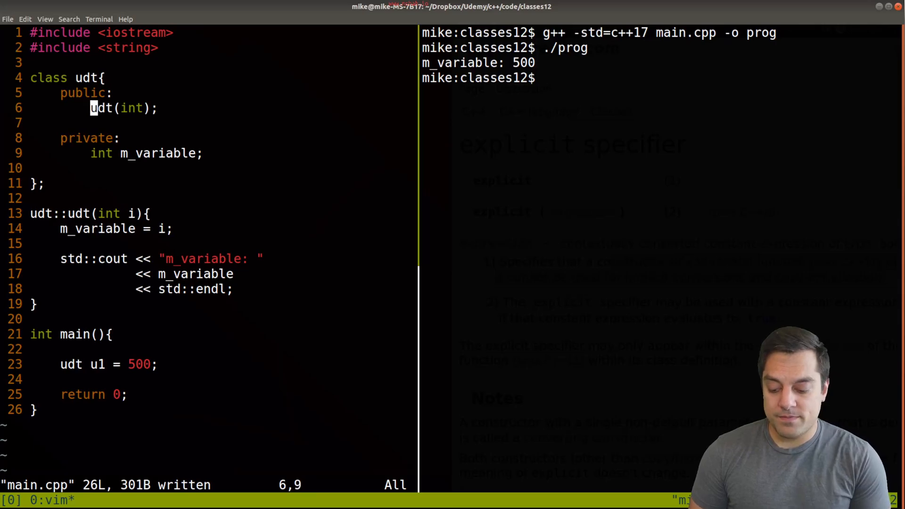
text(explicit)
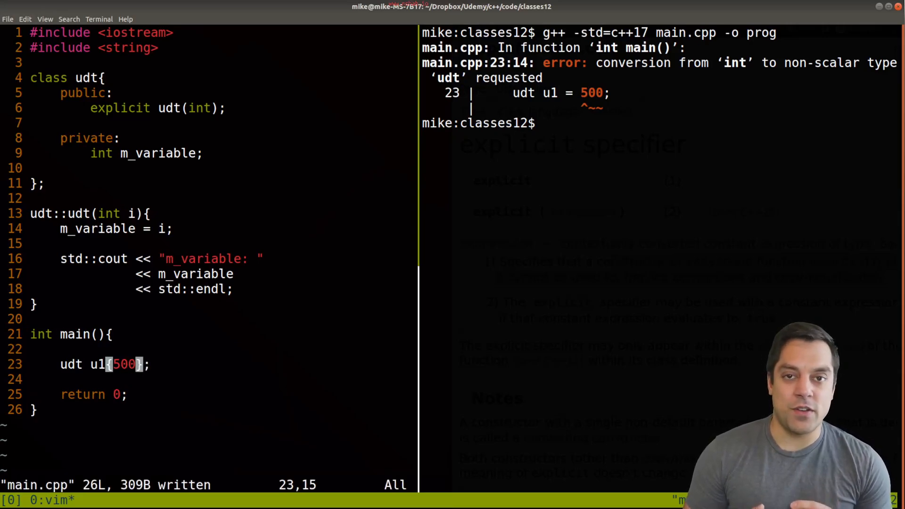
Try u1{500.0f}, hit the narrowing error with g++ -std=c++17, then revert to u1{500}.
text(.0f)
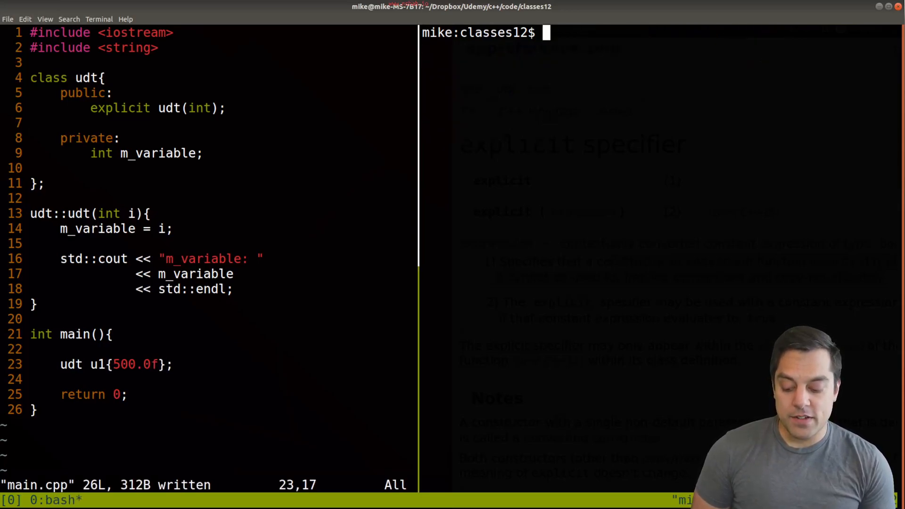
text(g++ -std=c++17 main.cpp -o prog)
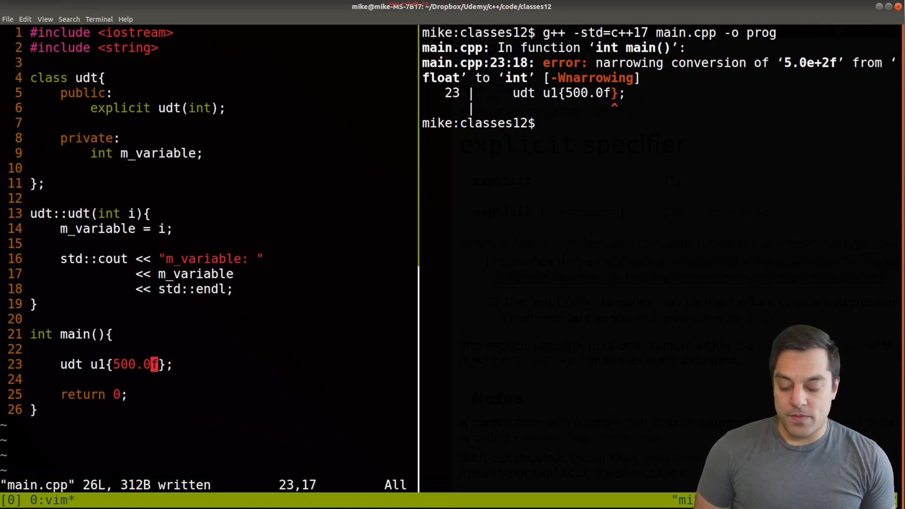
text(500)
click(659, 123)
text(./prog)
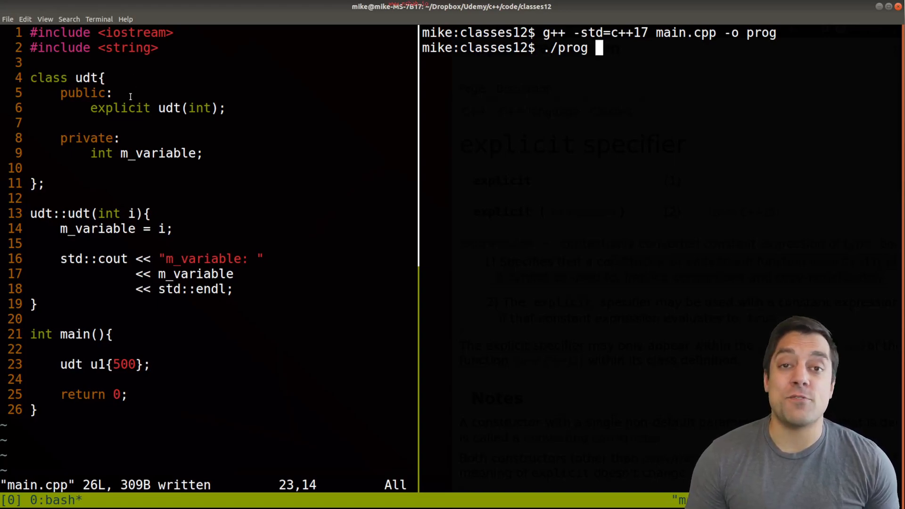
double_click(120, 107)
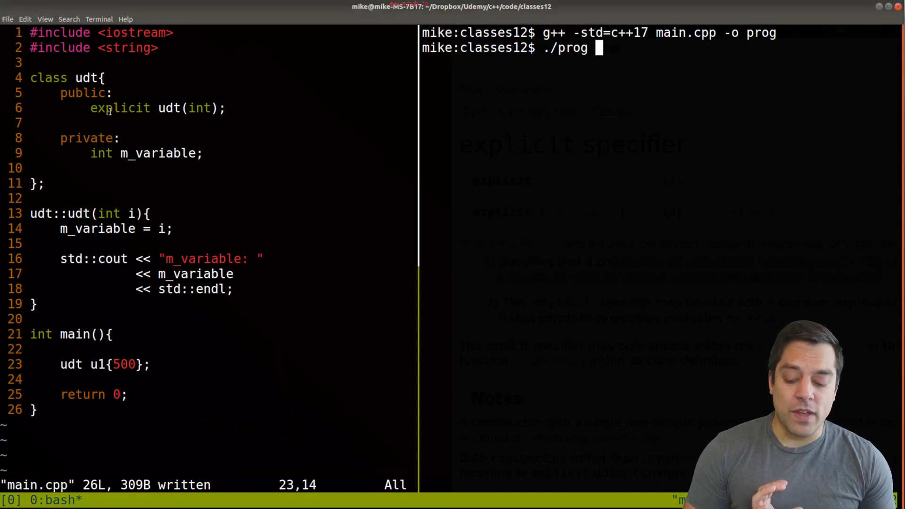
double_click(120, 108)
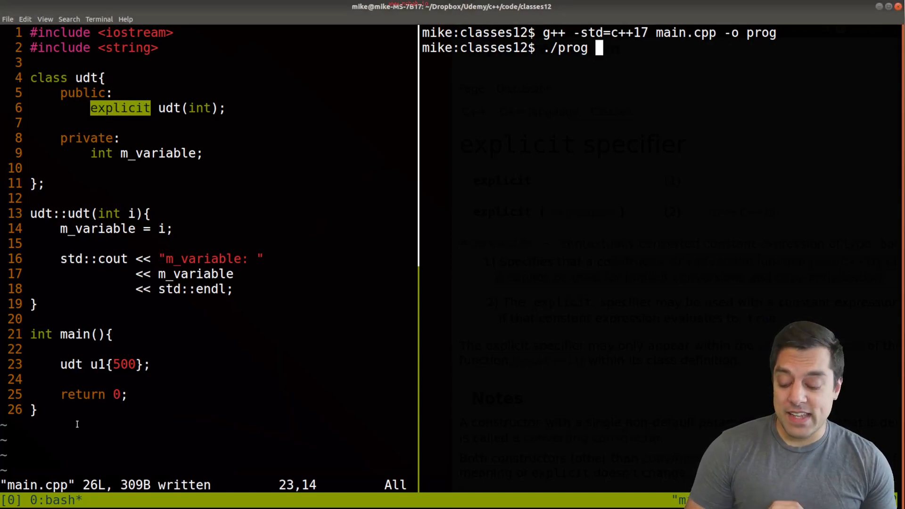